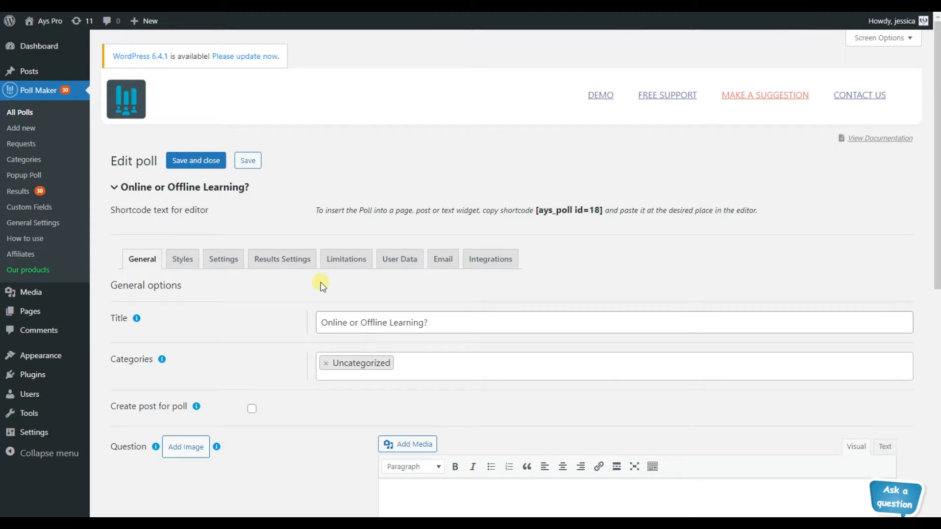
- Show the Results Settings of the 'Online or Offline Learning?' poll, with Bar Chart chosen for results
{"action": "left_click", "coordinate": [281, 259]}
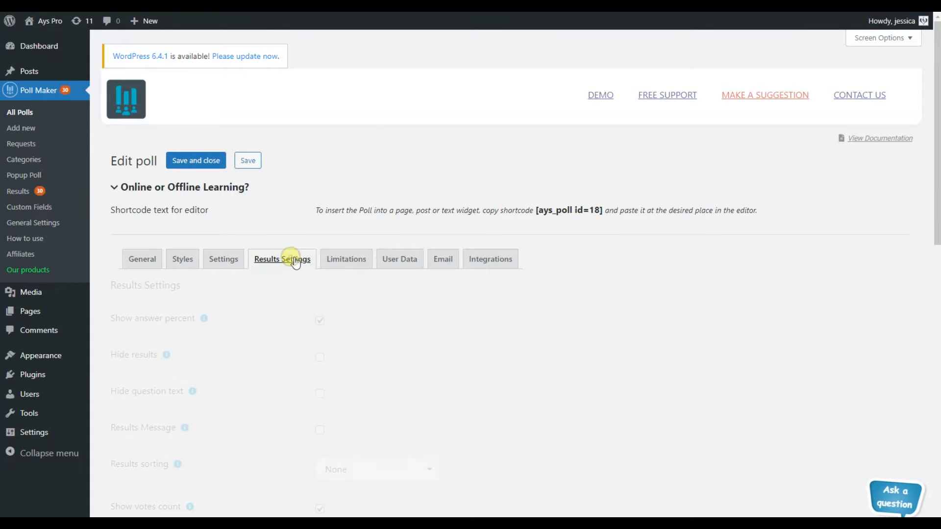
{"action": "left_click", "coordinate": [282, 259]}
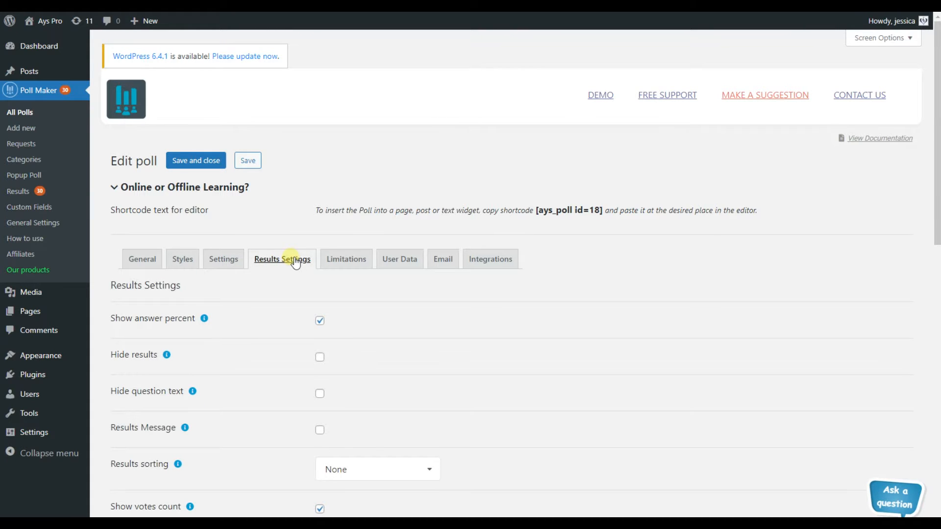
{"action": "scroll", "scroll_direction": "down", "scroll_amount": 3}
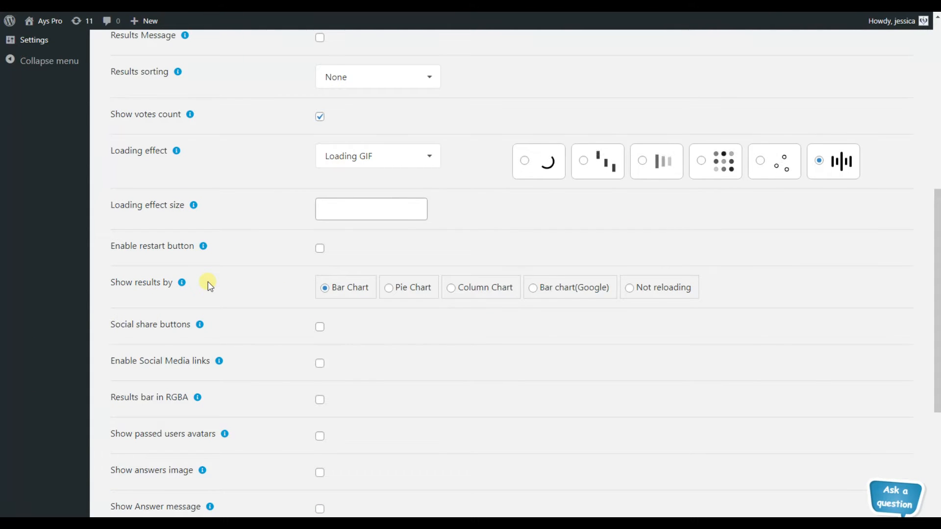
{"action": "mouse_move", "coordinate": [749, 295]}
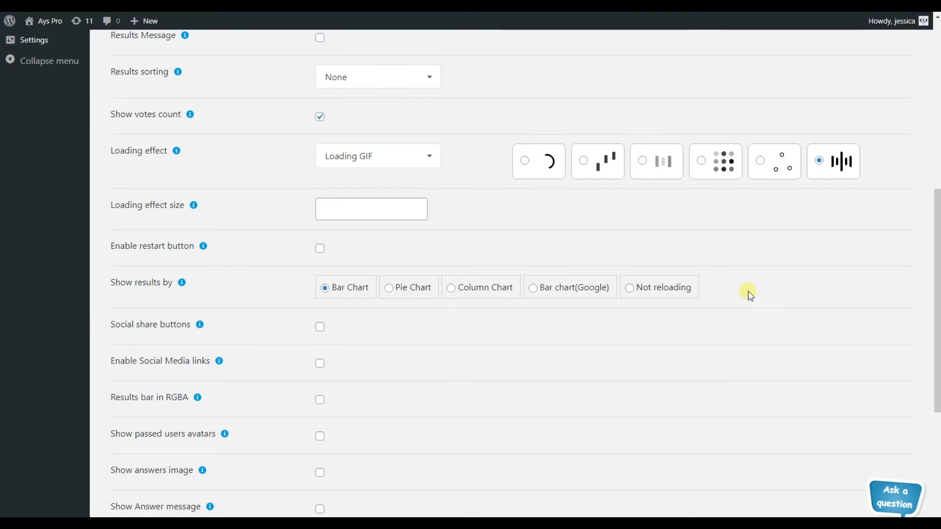
{"action": "mouse_move", "coordinate": [766, 284]}
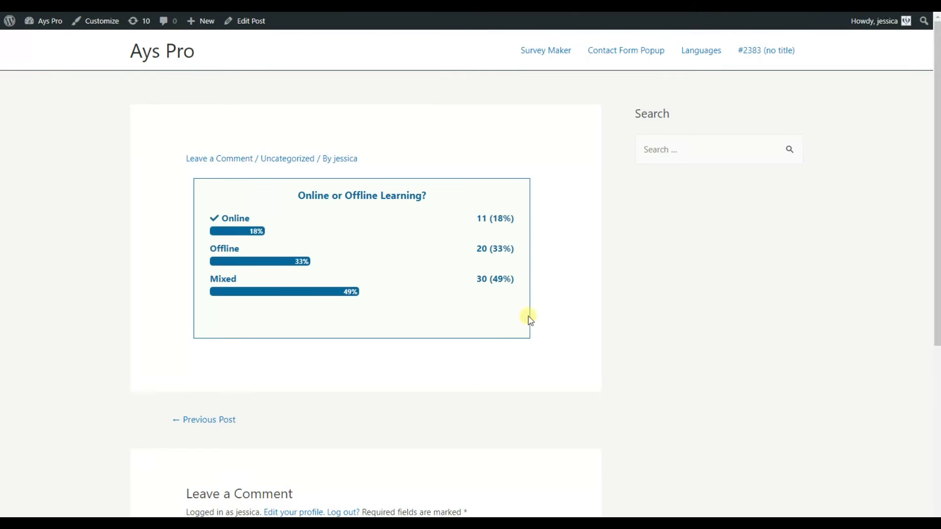
{"action": "mouse_move", "coordinate": [603, 180]}
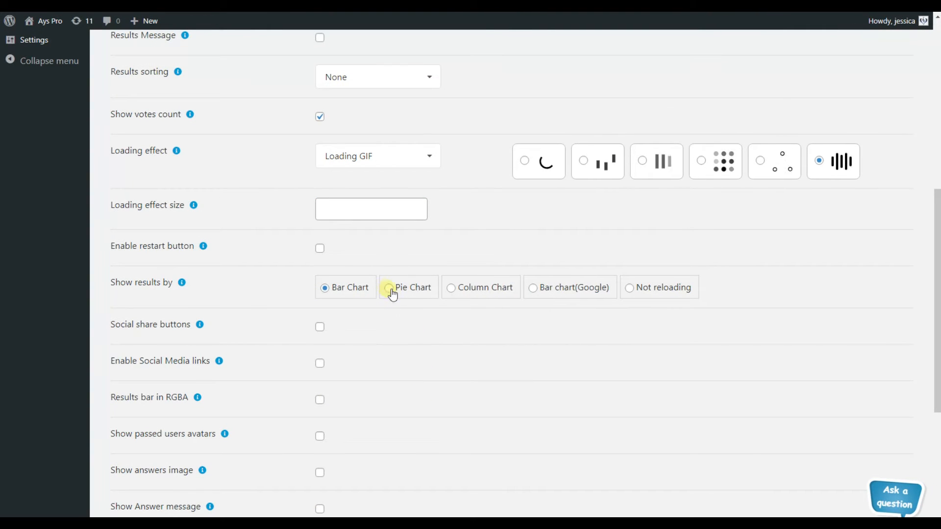
- Switch 'Show results by' to Pie Chart, preview it, then to Column Chart
{"action": "left_click", "coordinate": [386, 288]}
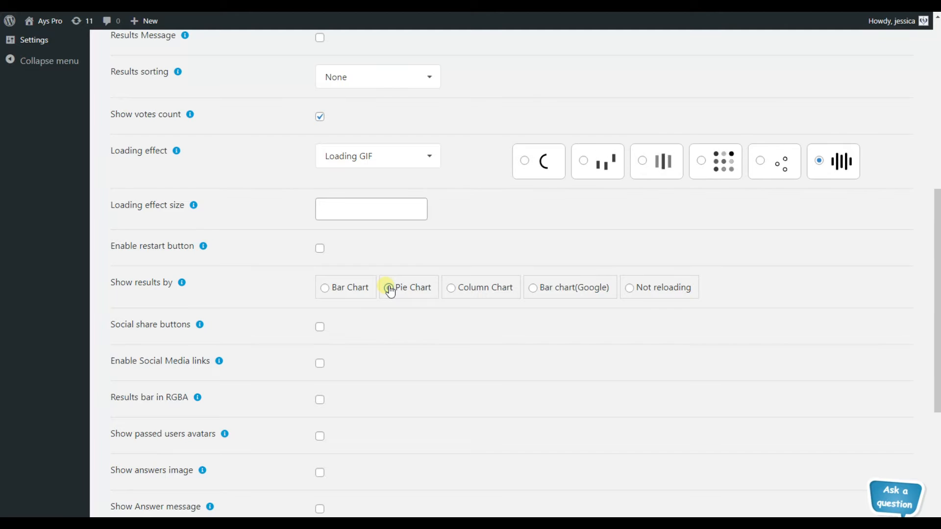
{"action": "left_click", "coordinate": [388, 287]}
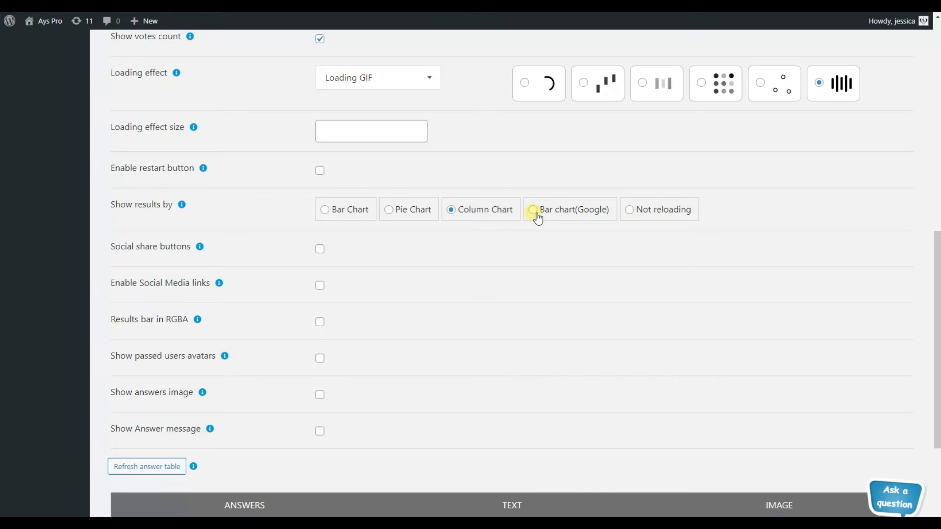
- Set 'Show results by' to Bar chart (Google) and preview the results on the post
{"action": "left_click", "coordinate": [534, 210]}
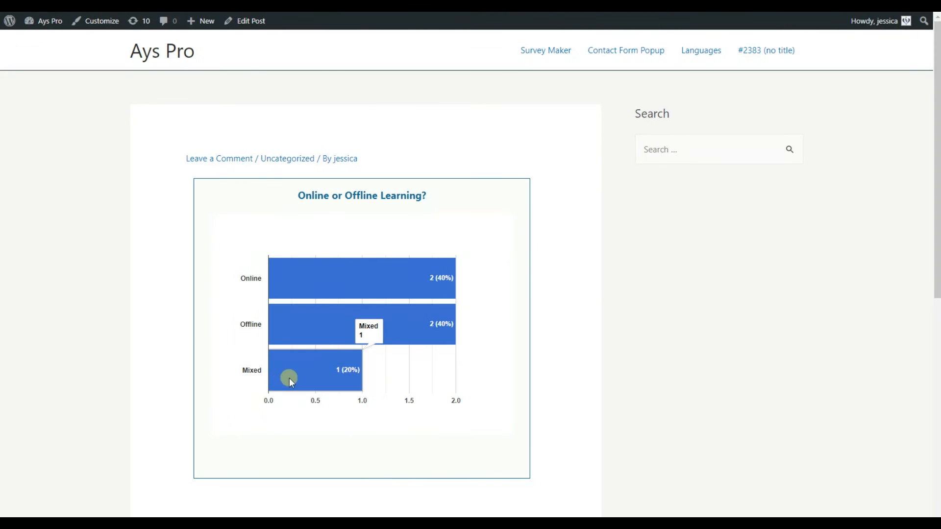
{"action": "mouse_move", "coordinate": [324, 335]}
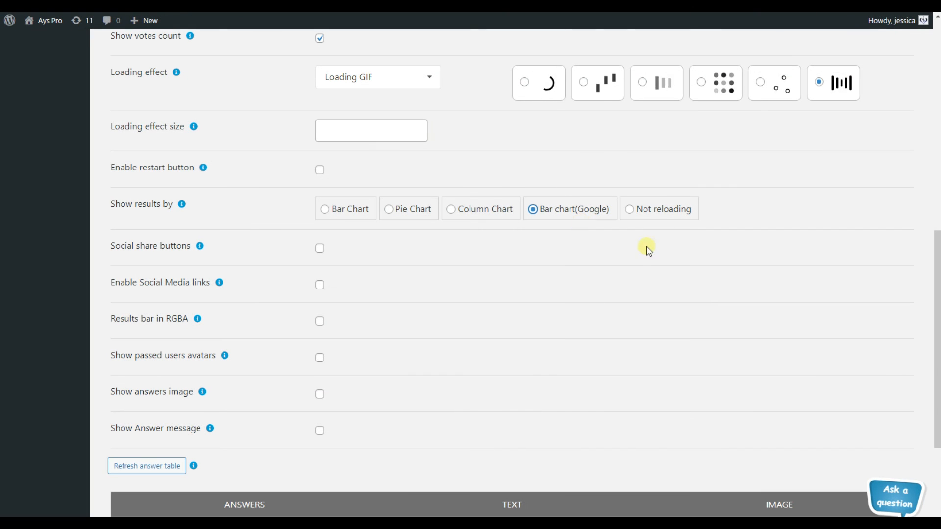
- On the published post, choose Offline as the answer in the poll
{"action": "left_click", "coordinate": [629, 207]}
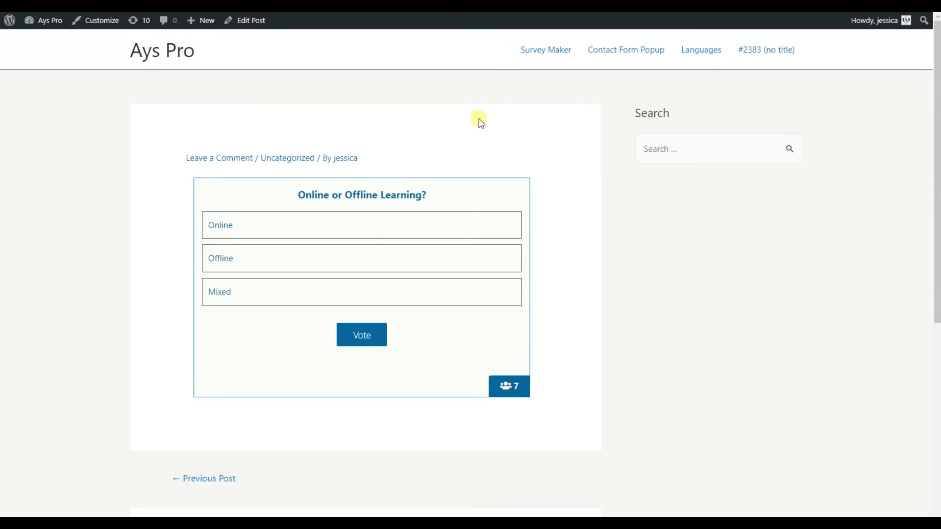
{"action": "mouse_move", "coordinate": [291, 246]}
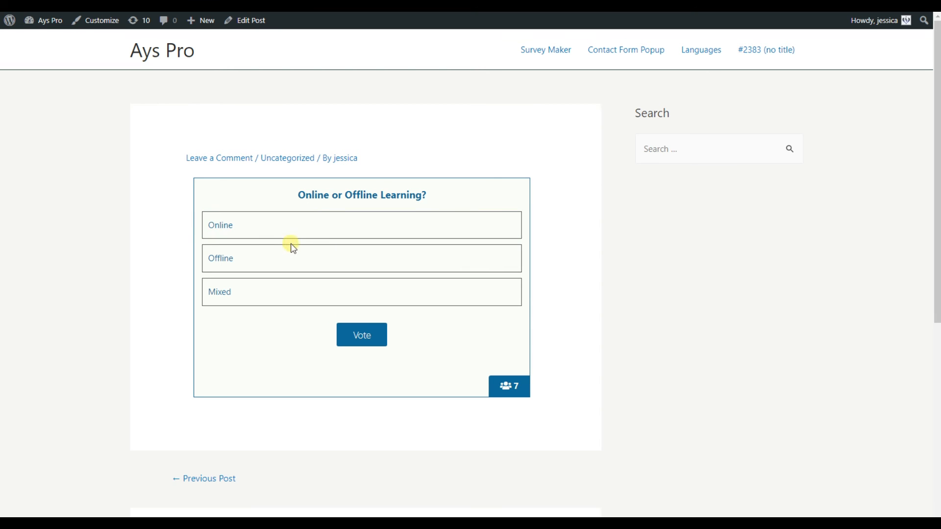
{"action": "left_click", "coordinate": [362, 258]}
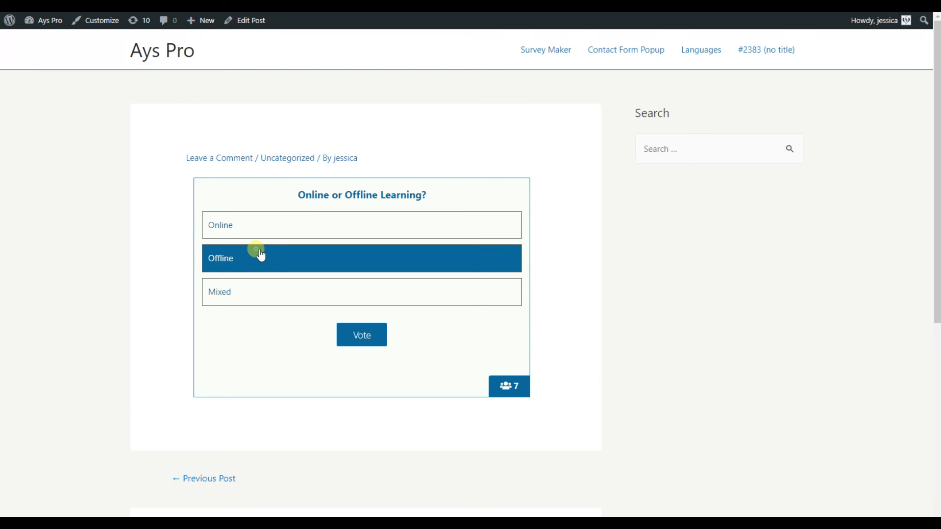